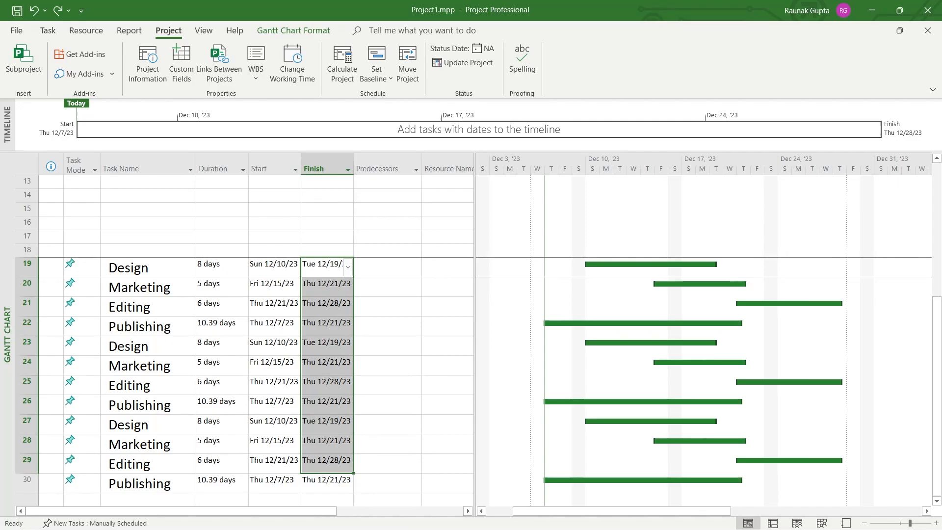
Step: Open Change Working Time from the Project tab and show the Work Weeks definitions
click(51, 182)
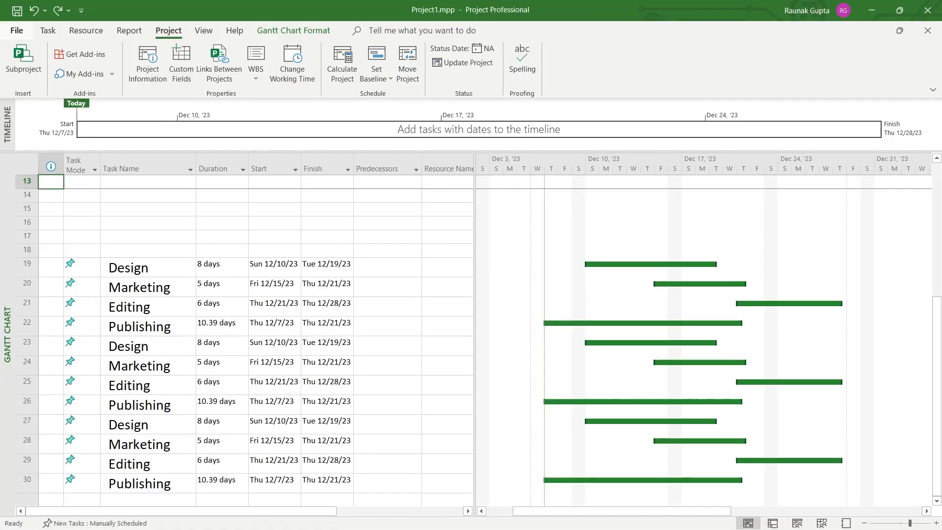
click(47, 30)
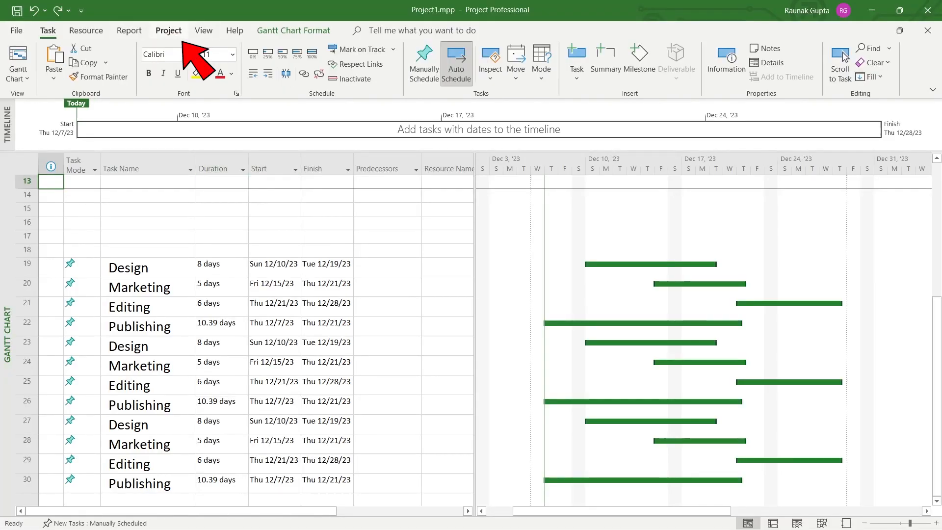
click(169, 30)
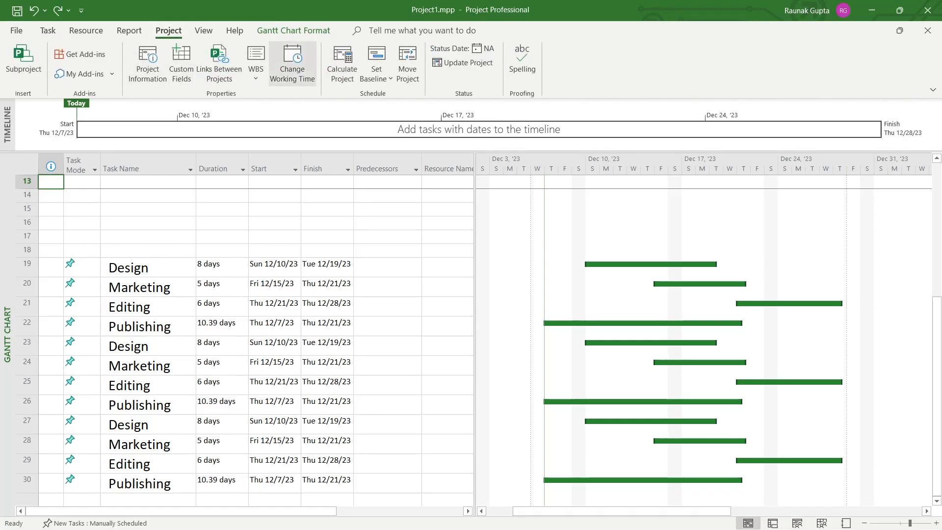
click(291, 61)
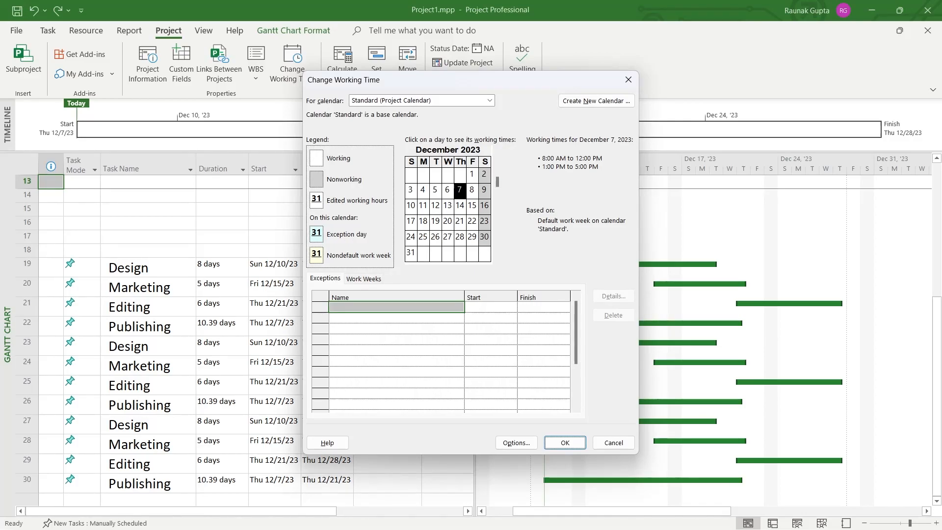
click(363, 278)
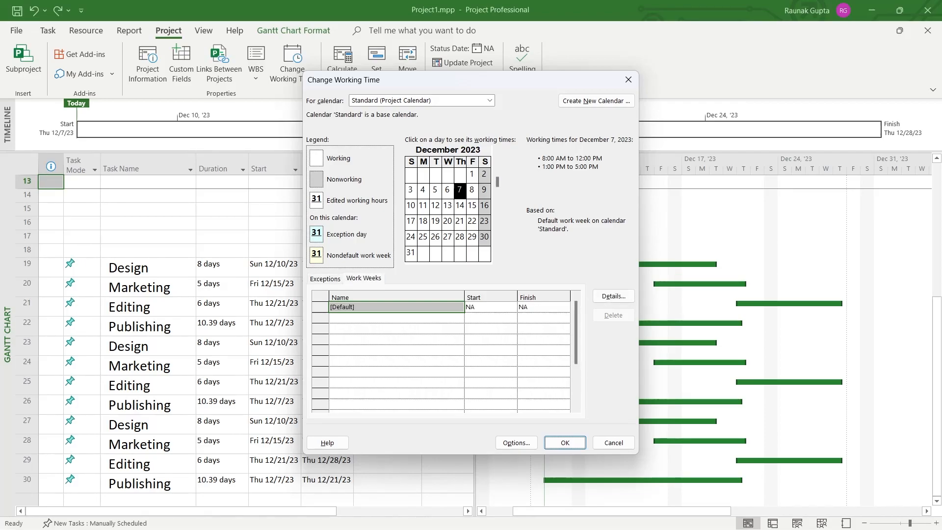
Step: Set Sunday's working time to 6:00 PM–7:00 PM in the default work week details
click(612, 295)
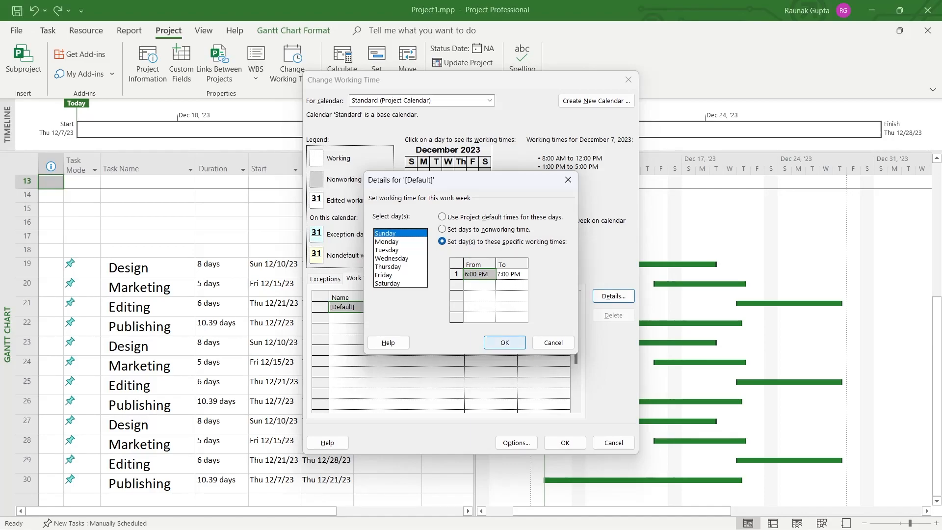
click(503, 342)
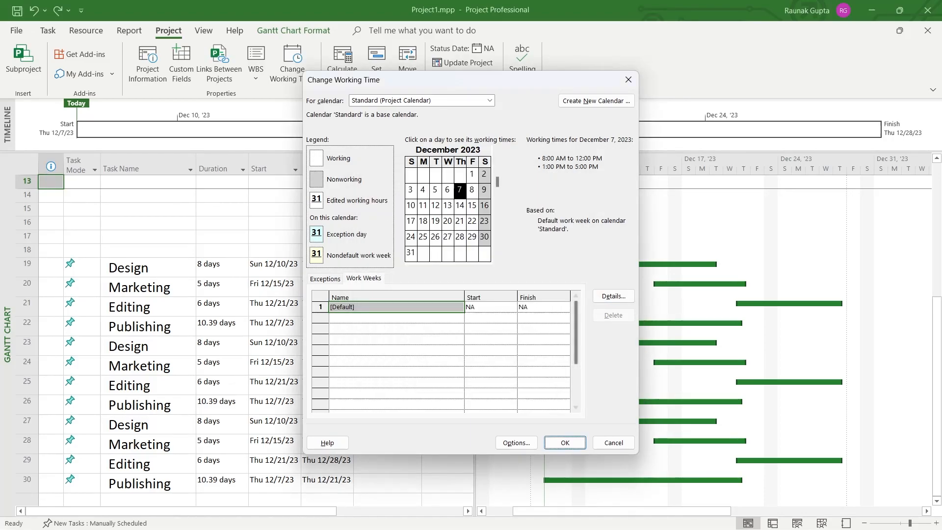
Step: Accept the revised Standard calendar and return to the twelve-task Gantt chart
click(563, 442)
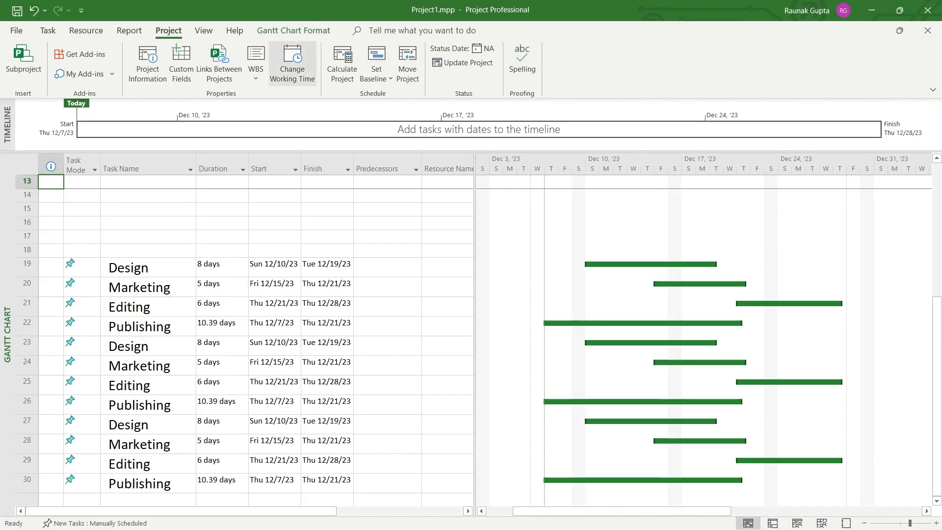
click(291, 61)
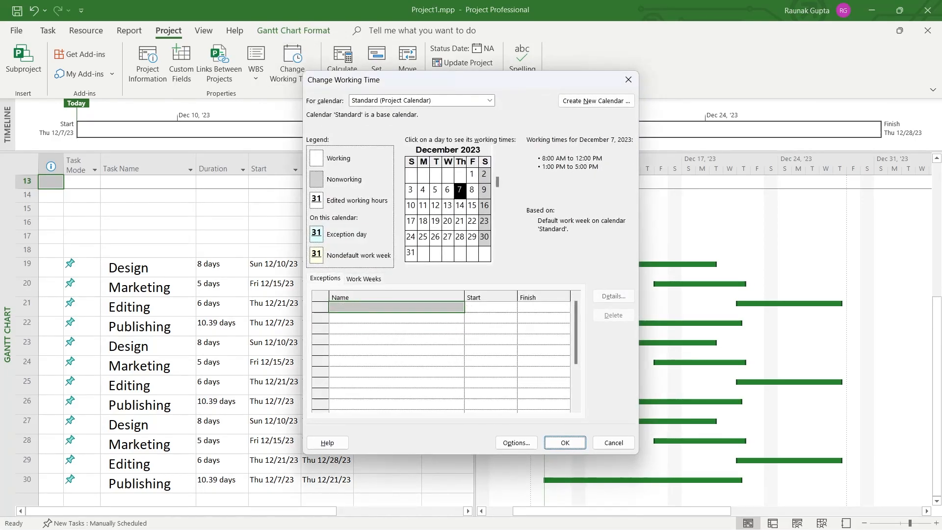
click(613, 296)
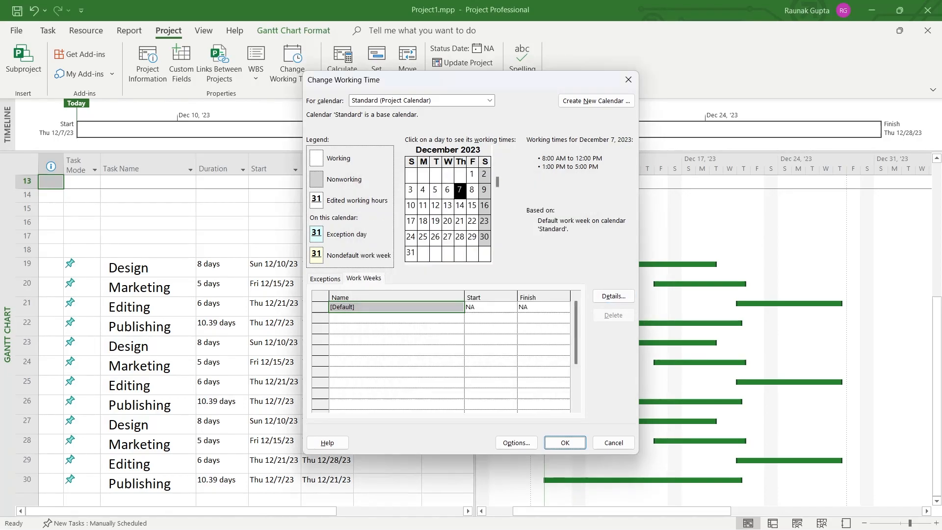
click(563, 442)
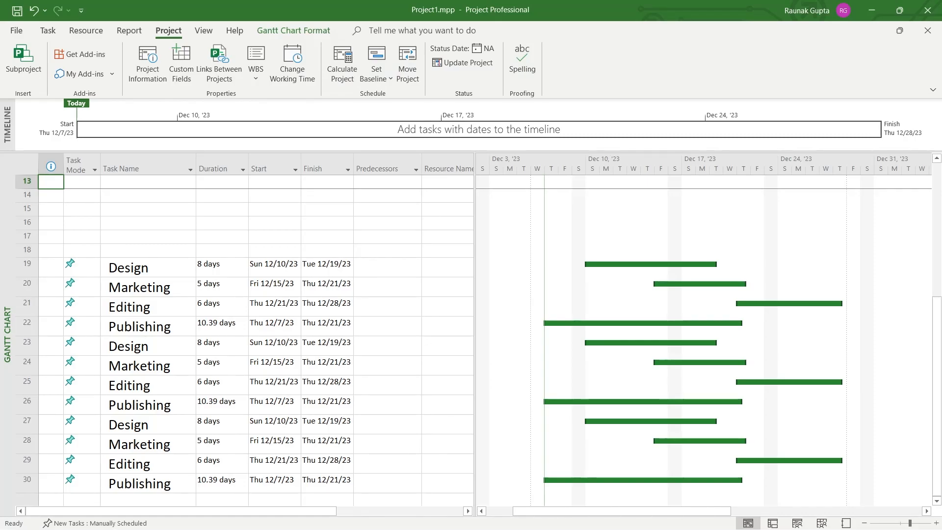
click(273, 268)
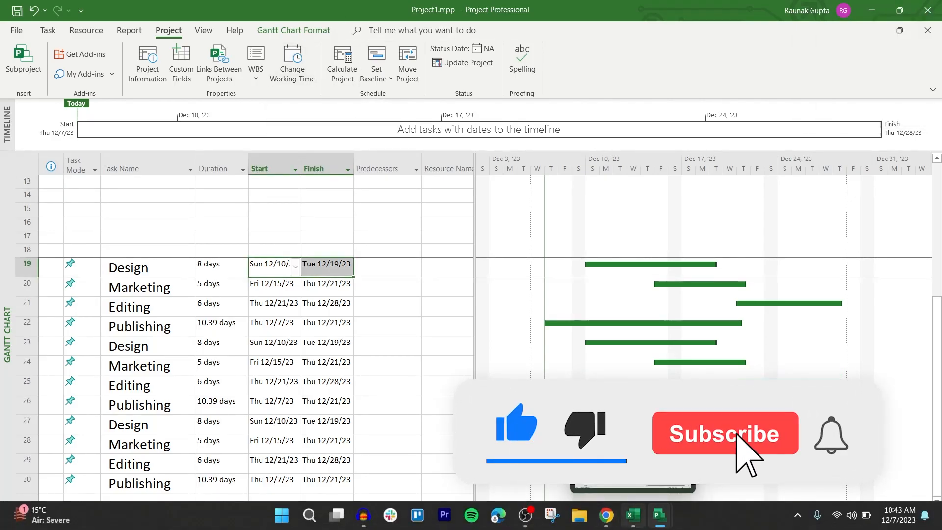
click(725, 432)
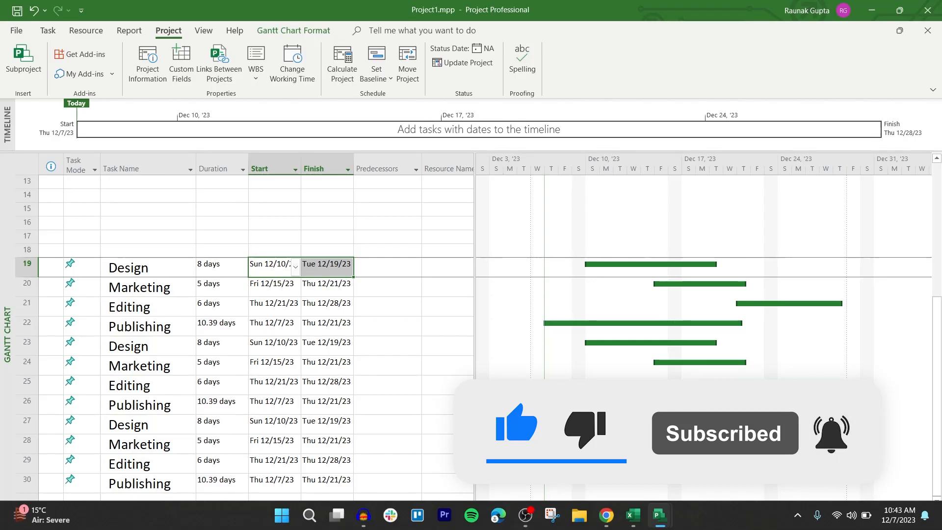